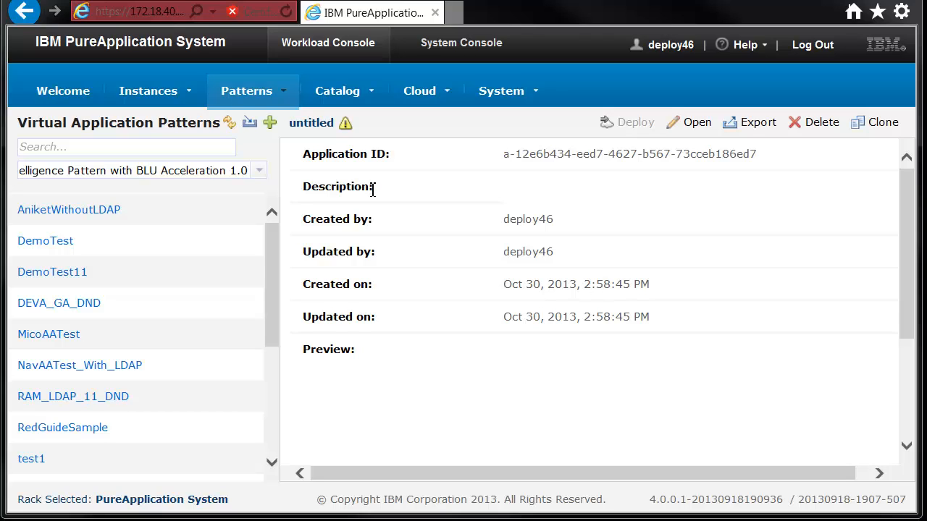
pyautogui.moveTo(313, 42)
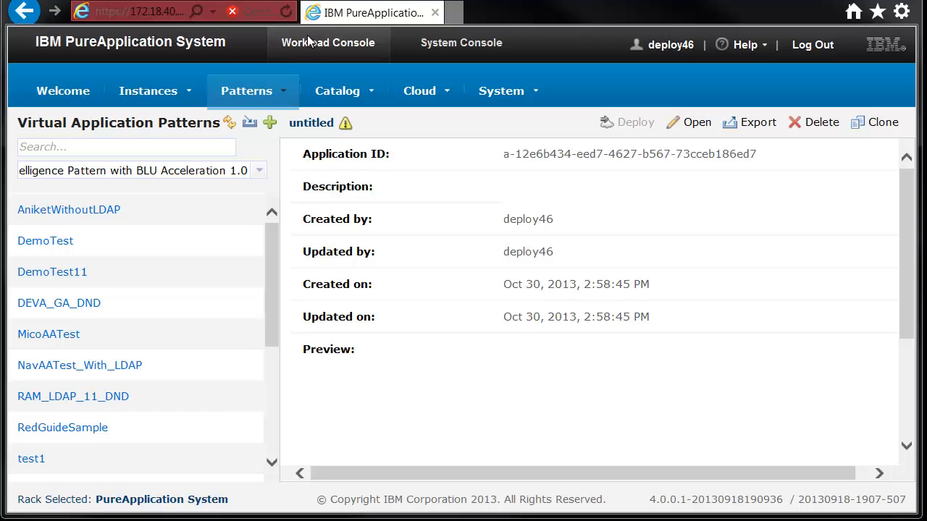
pyautogui.moveTo(245, 142)
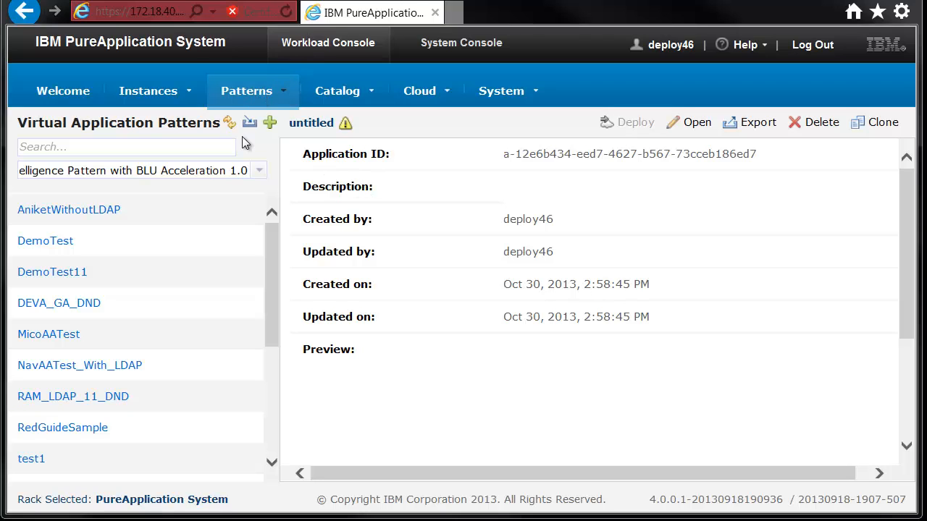
pyautogui.moveTo(270, 123)
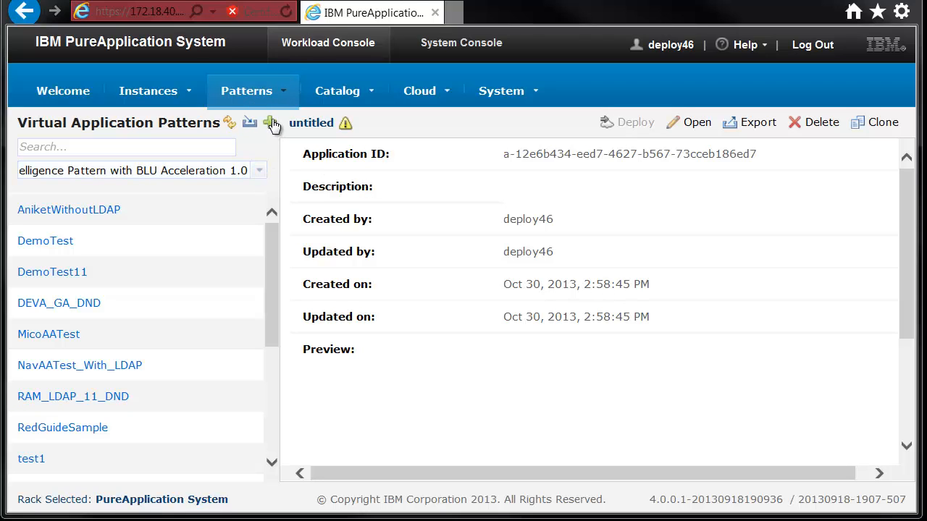
# Step: Create an untitled virtual application from the IBM Business Intelligence Pattern with BLU Acceleration
pyautogui.click(275, 123)
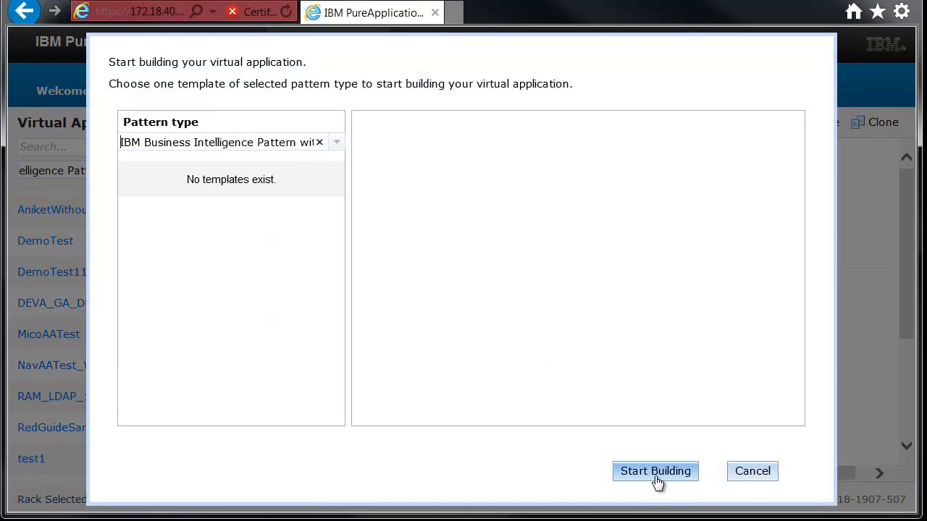
pyautogui.click(655, 471)
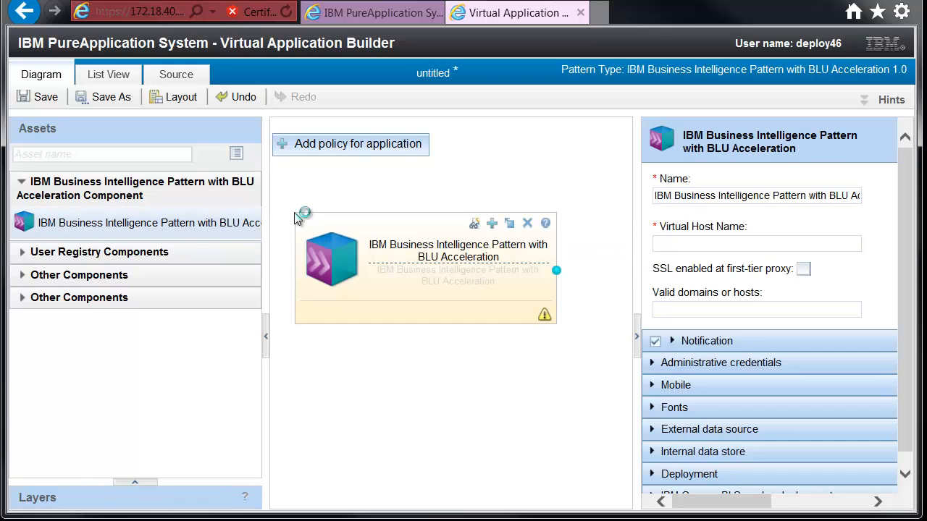
# Step: Name the component BI-BLU with virtual host biblu, scrolling to Administrative credentials
pyautogui.click(756, 195)
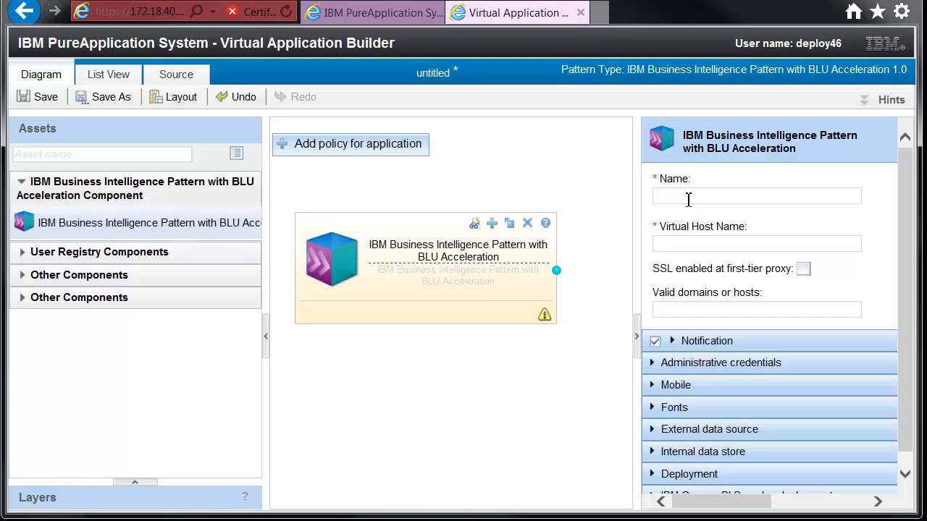
pyautogui.write('BI-BLU')
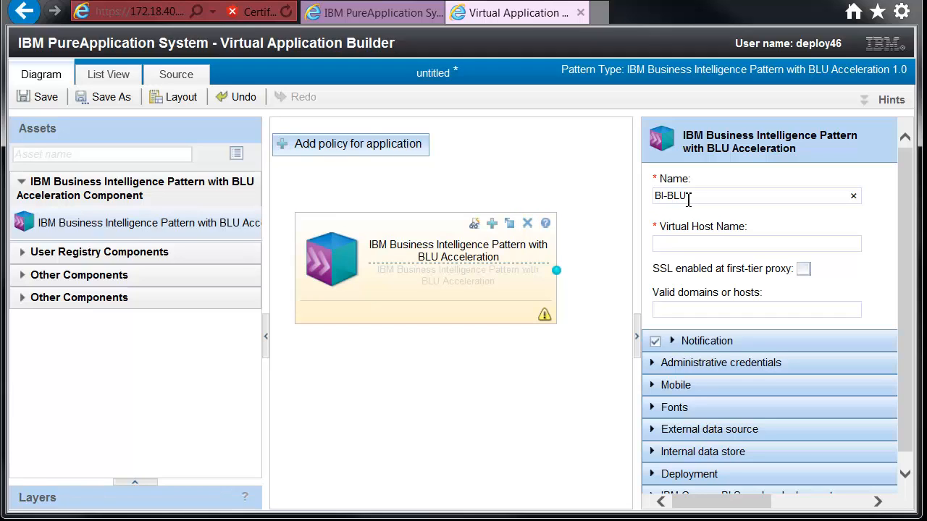
pyautogui.write('biblu')
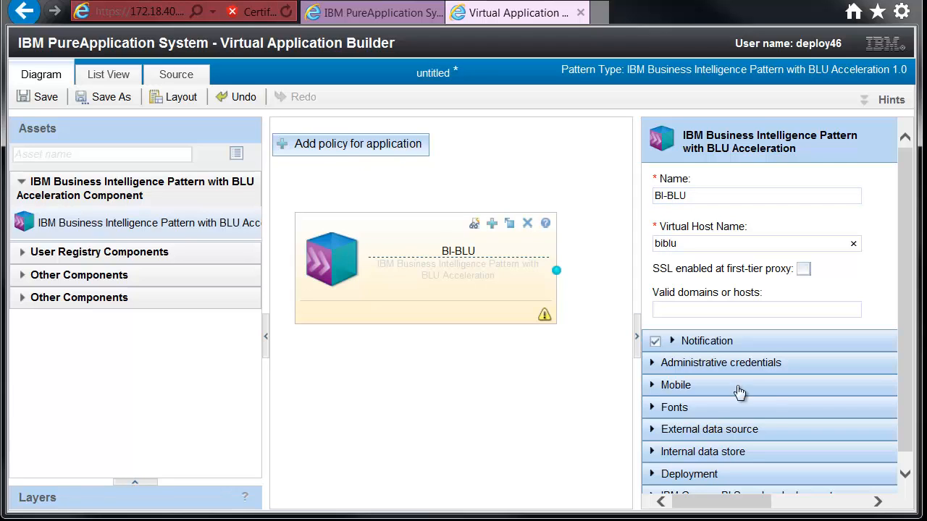
pyautogui.scroll(-3)
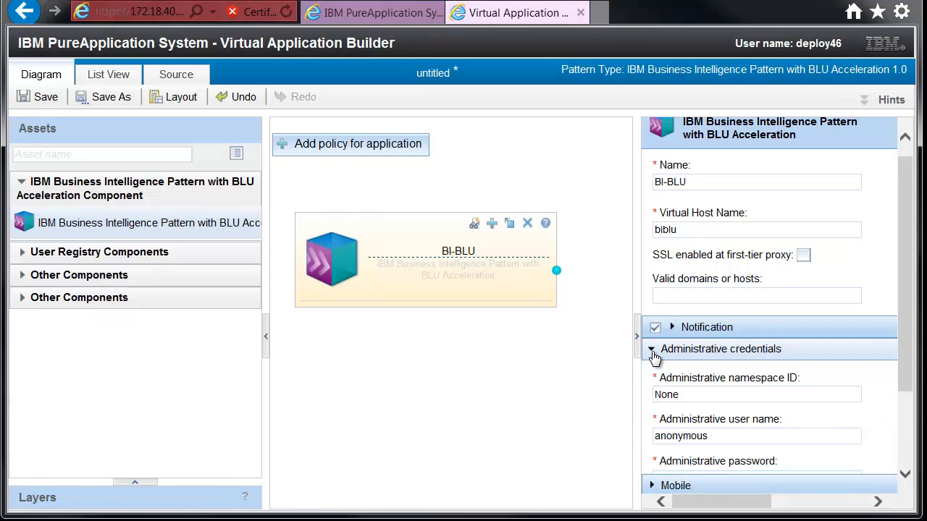
# Step: Expand BI-BLU's Mobile and External data source (SAMPLE) sections, then scroll onward
pyautogui.scroll(-3)
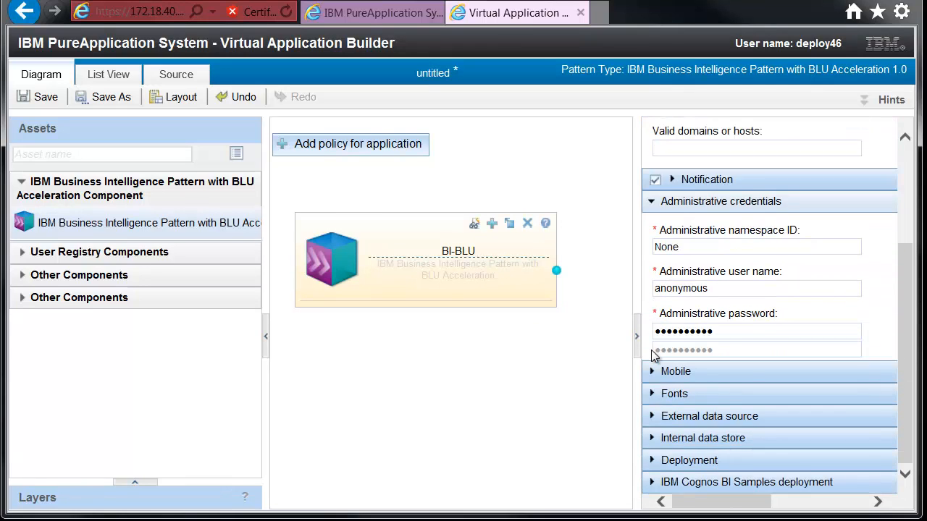
pyautogui.click(677, 372)
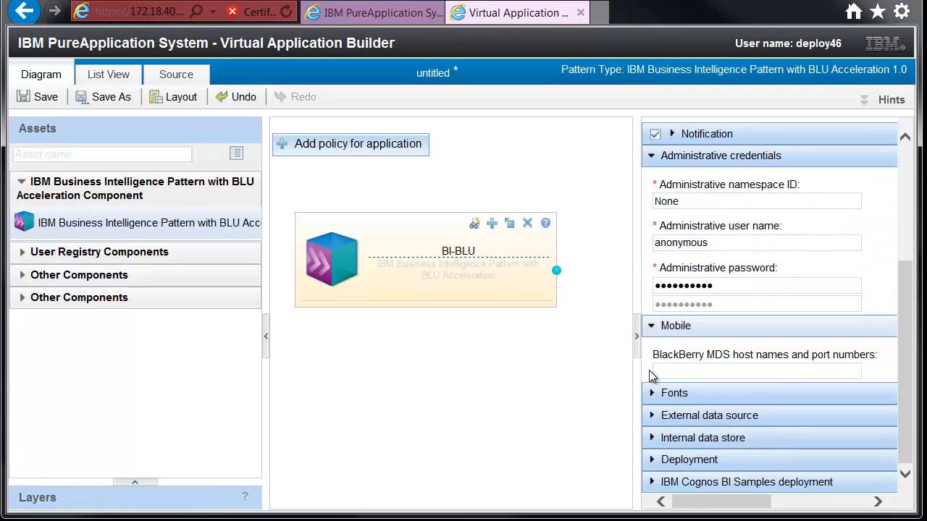
pyautogui.click(709, 415)
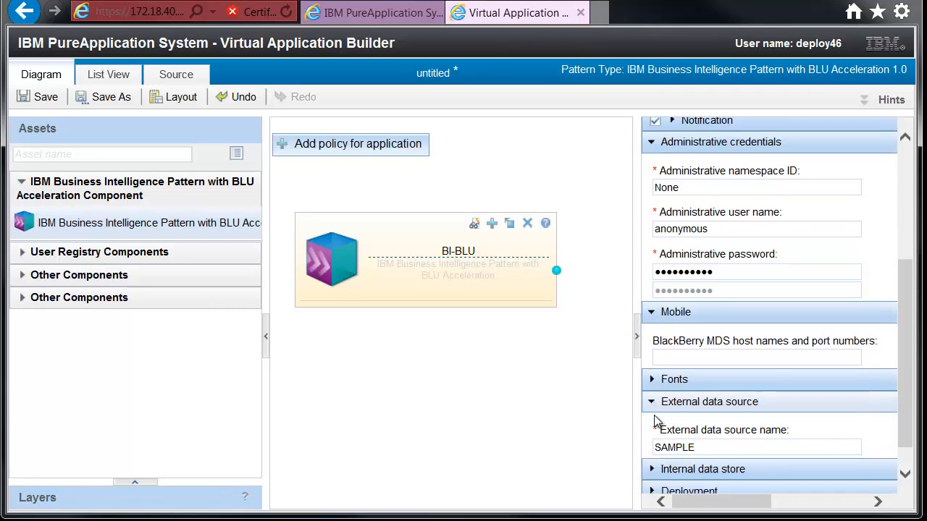
pyautogui.scroll(-3)
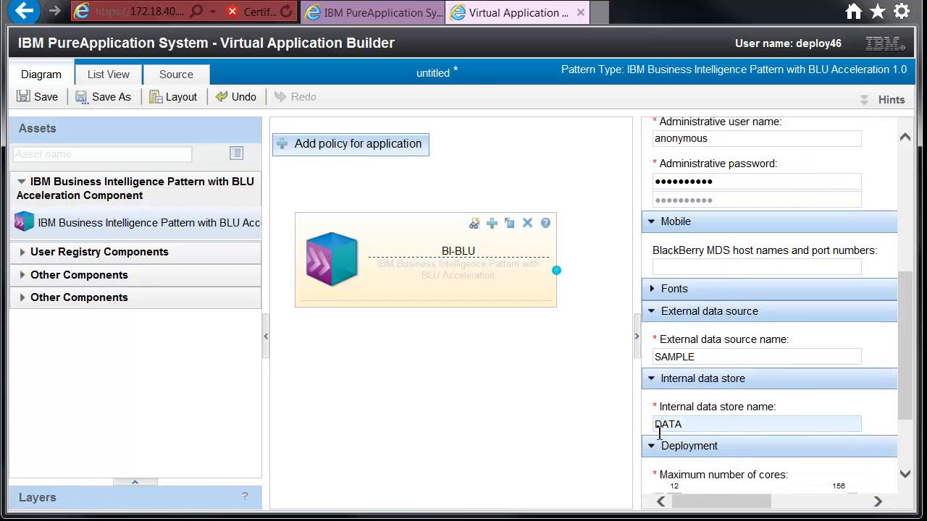
# Step: Set BI-BLU's deployment sliders to 76 maximum cores and 320 GB maximum memory
pyautogui.scroll(-3)
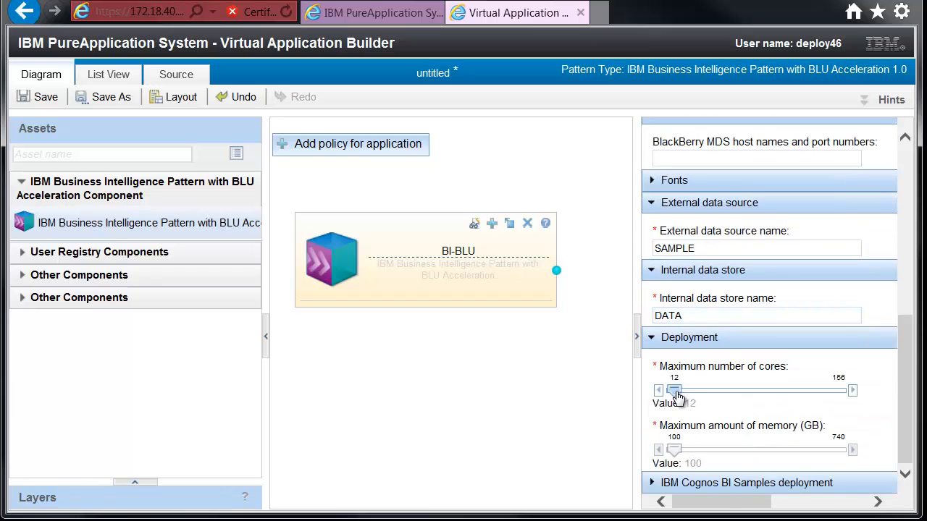
pyautogui.moveTo(674, 390); pyautogui.dragTo(702, 390)
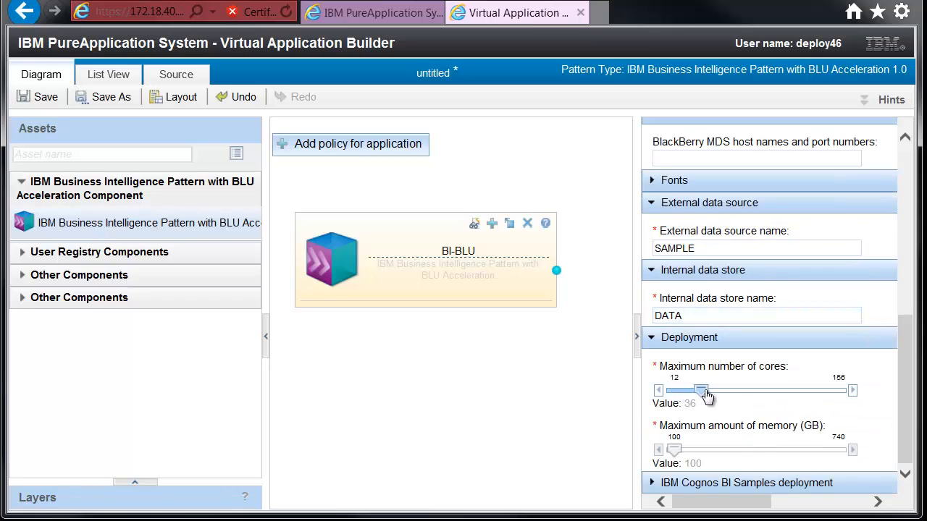
pyautogui.moveTo(702, 390); pyautogui.dragTo(742, 390)
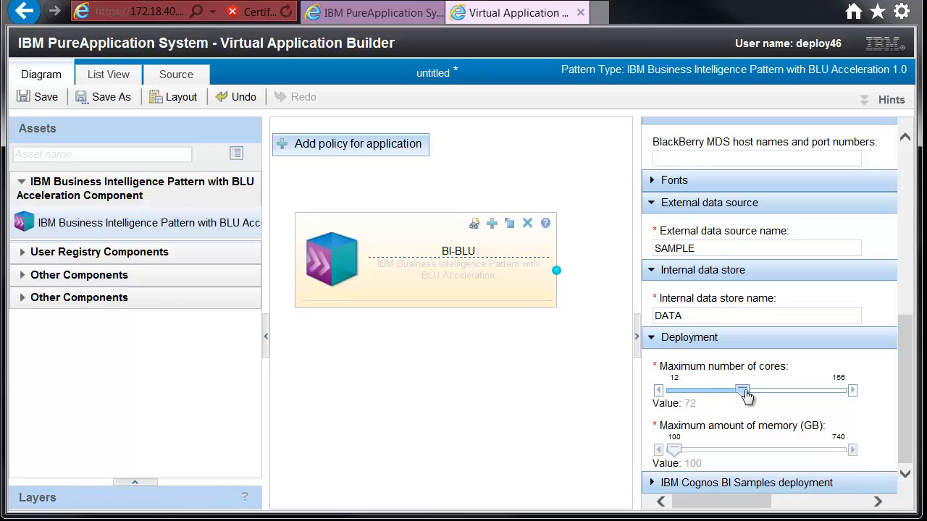
pyautogui.moveTo(741, 390); pyautogui.dragTo(746, 390)
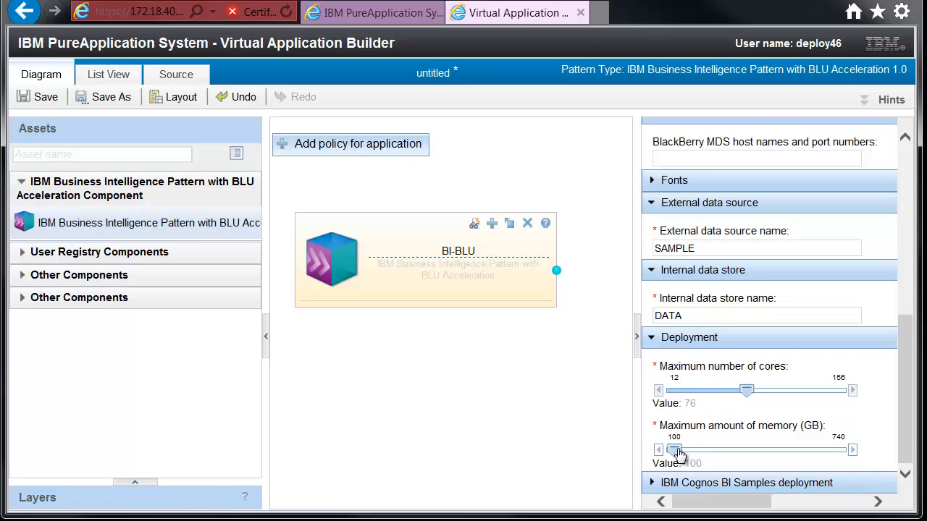
pyautogui.moveTo(675, 450); pyautogui.dragTo(758, 450)
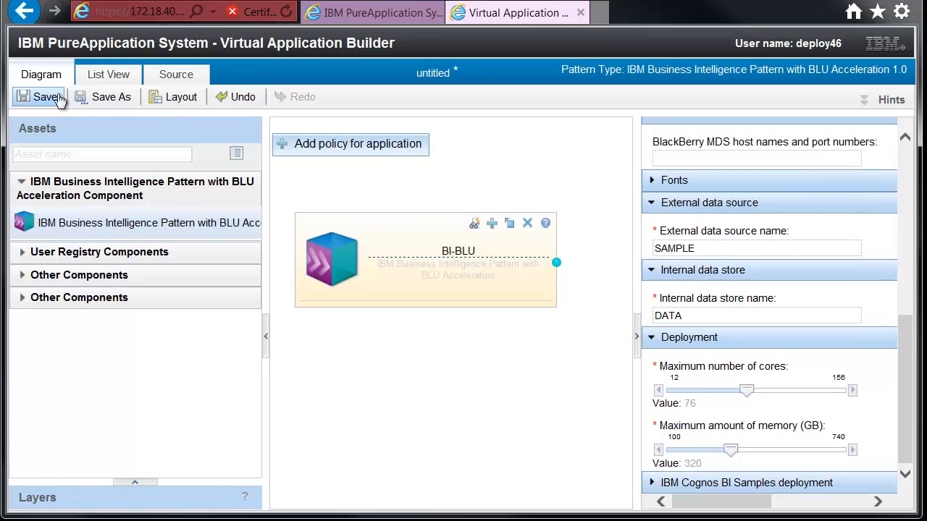
# Step: Save the application under the name BI-BLU
pyautogui.click(44, 96)
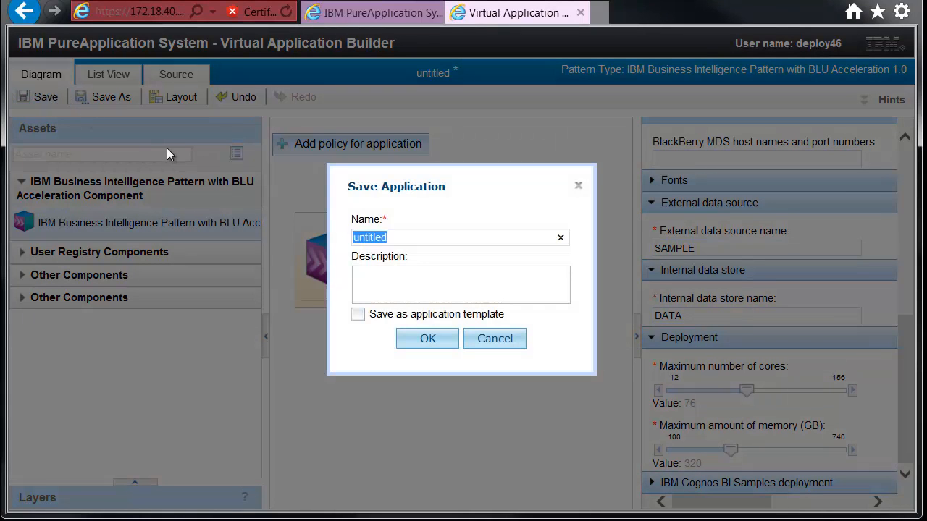
pyautogui.write('BI-BL')
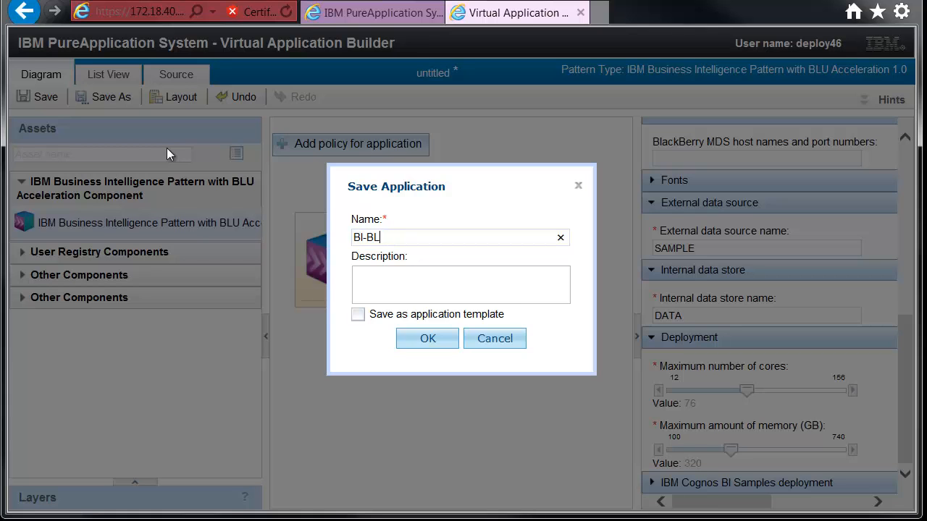
pyautogui.write('U')
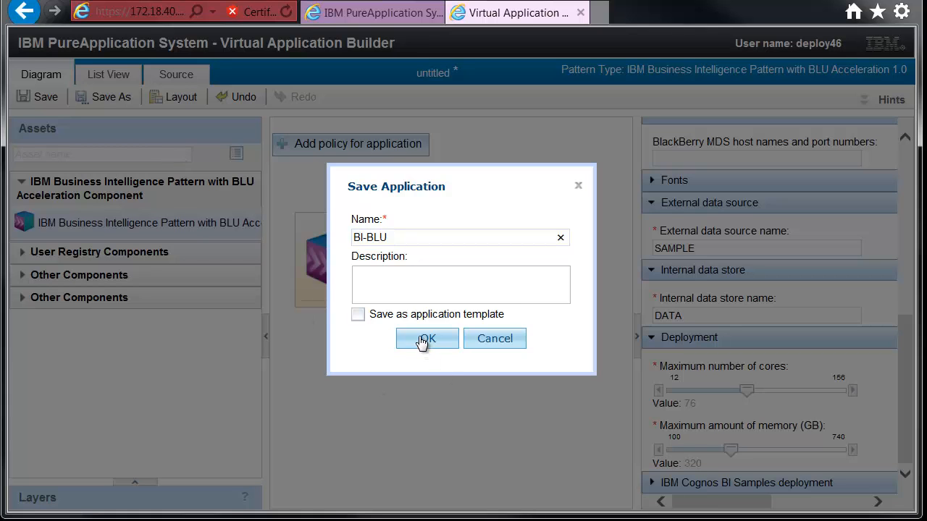
pyautogui.click(426, 338)
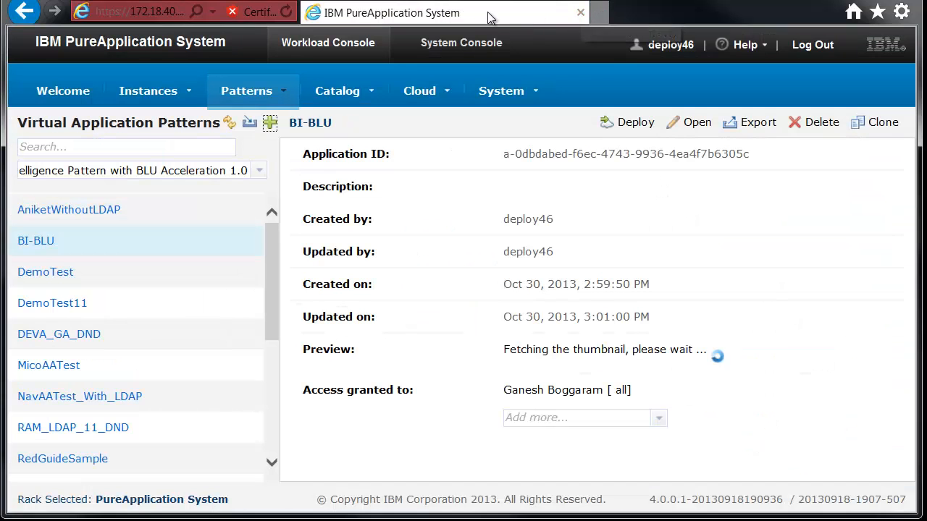
pyautogui.moveTo(108, 240)
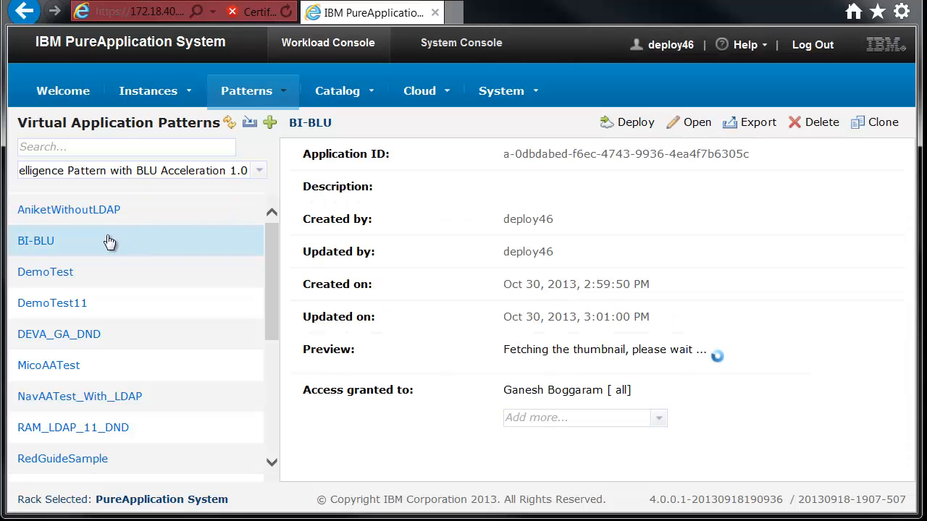
pyautogui.moveTo(614, 293)
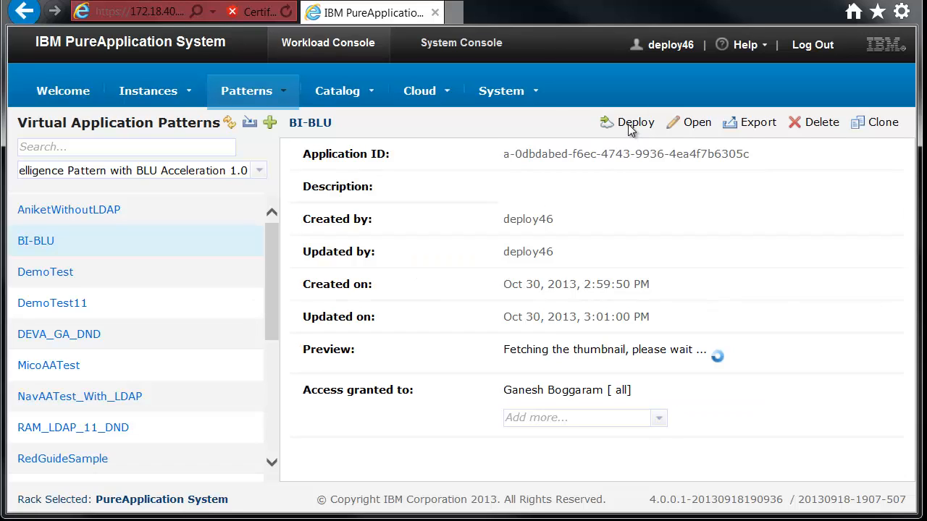
pyautogui.moveTo(633, 129)
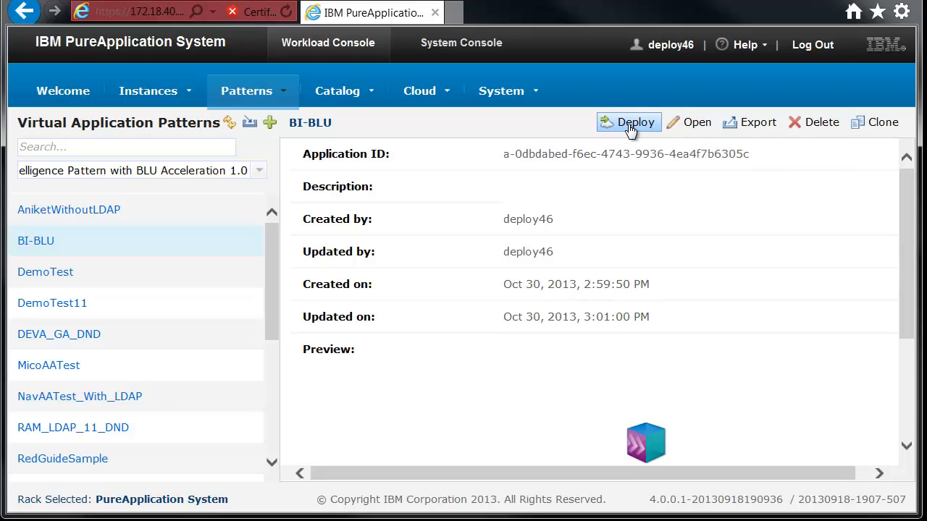
pyautogui.moveTo(632, 130)
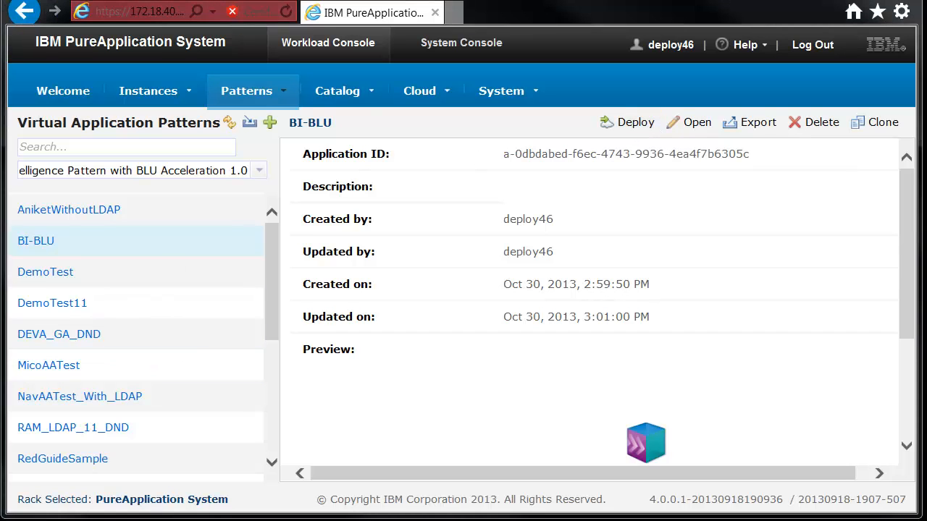
# Step: Launch BI-BLU's deployment with envProfile1, high priority, Shared cloud group and an SSH key
pyautogui.click(634, 122)
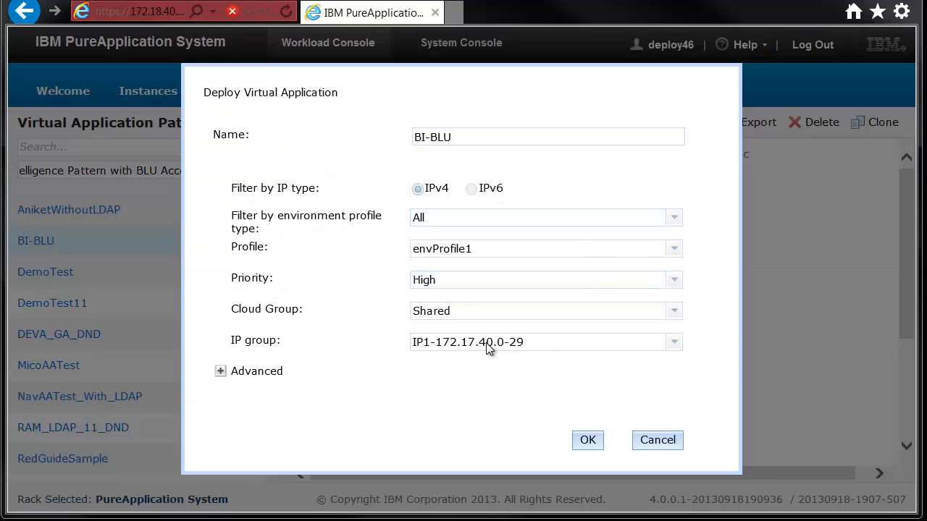
pyautogui.click(220, 371)
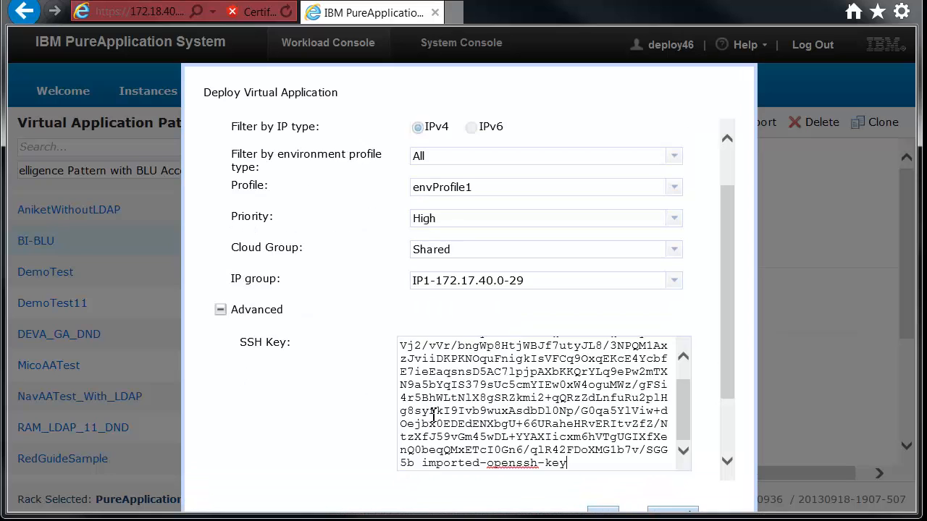
pyautogui.scroll(-3)
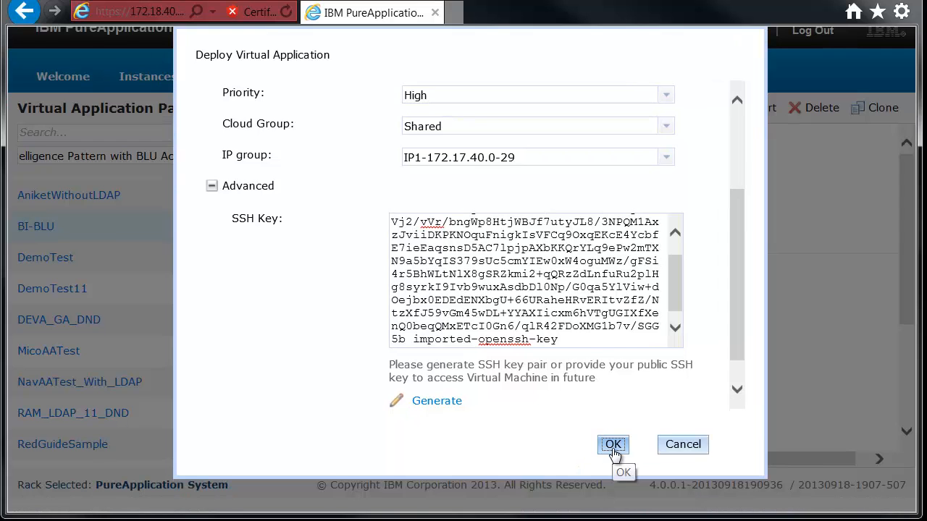
pyautogui.click(614, 444)
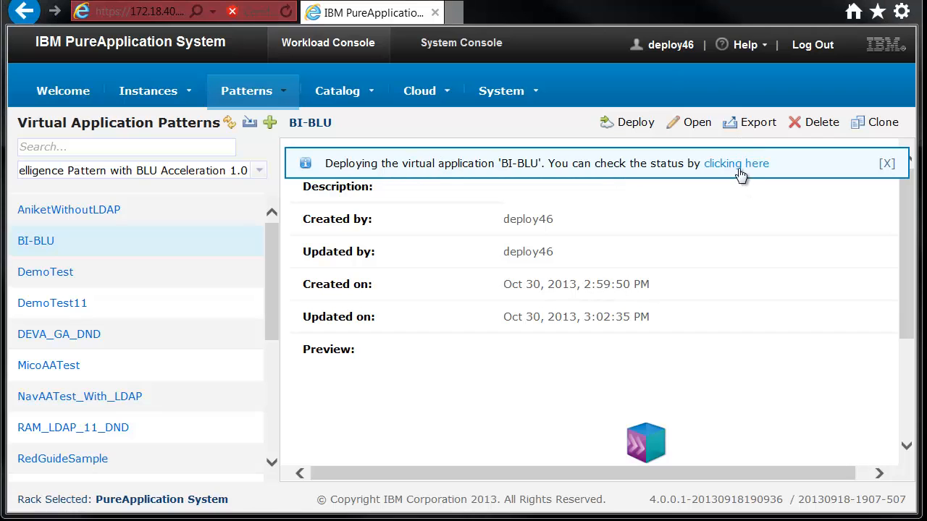
pyautogui.moveTo(739, 171)
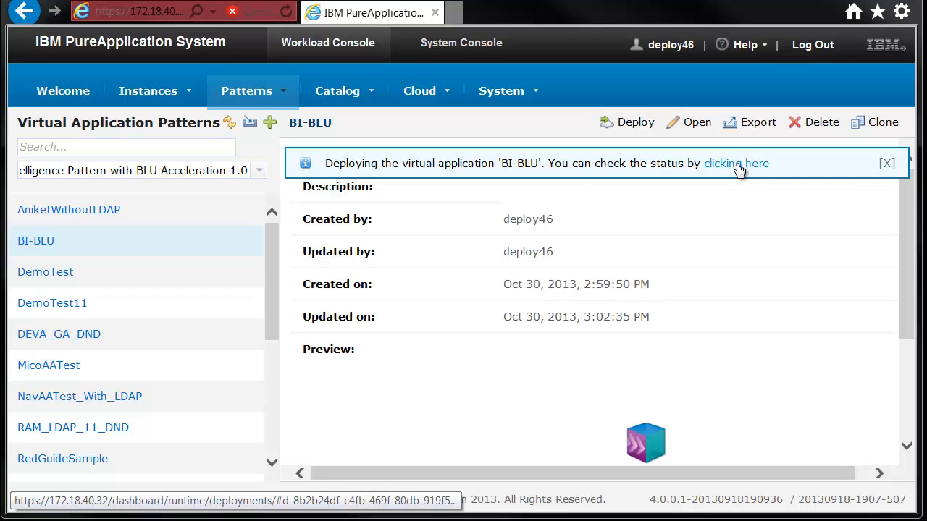
# Step: Follow the deployment notification link to BI-BLU's instance, showing status Launching
pyautogui.click(737, 162)
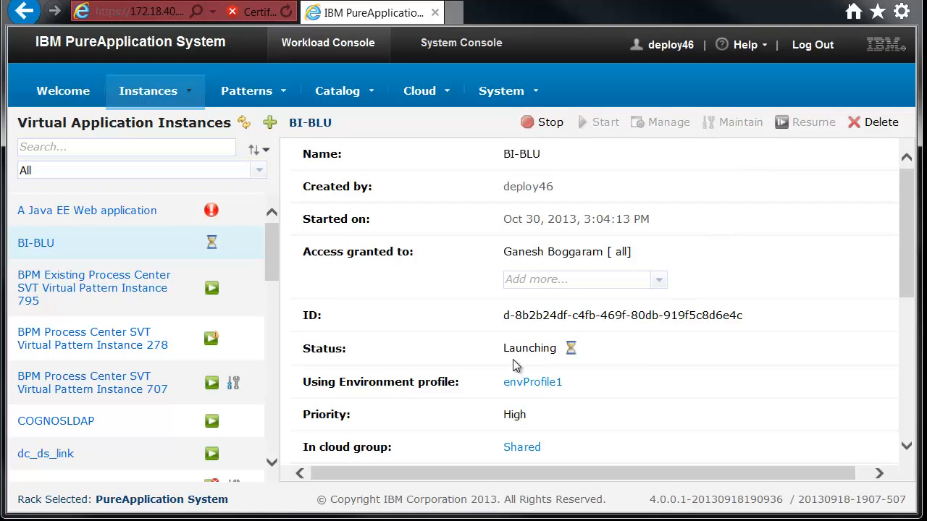
# Step: Scroll through BI-BLU's instance details until its status reads Running
pyautogui.scroll(-3)
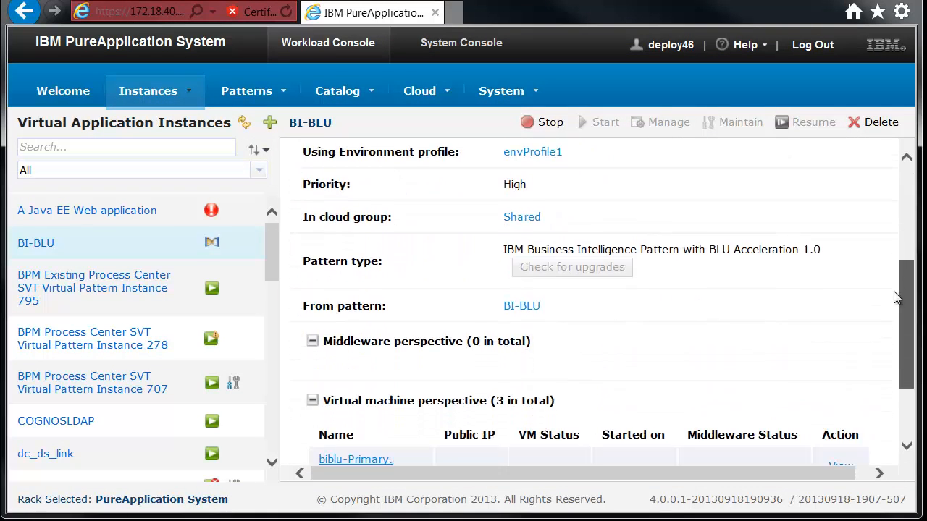
pyautogui.scroll(-3)
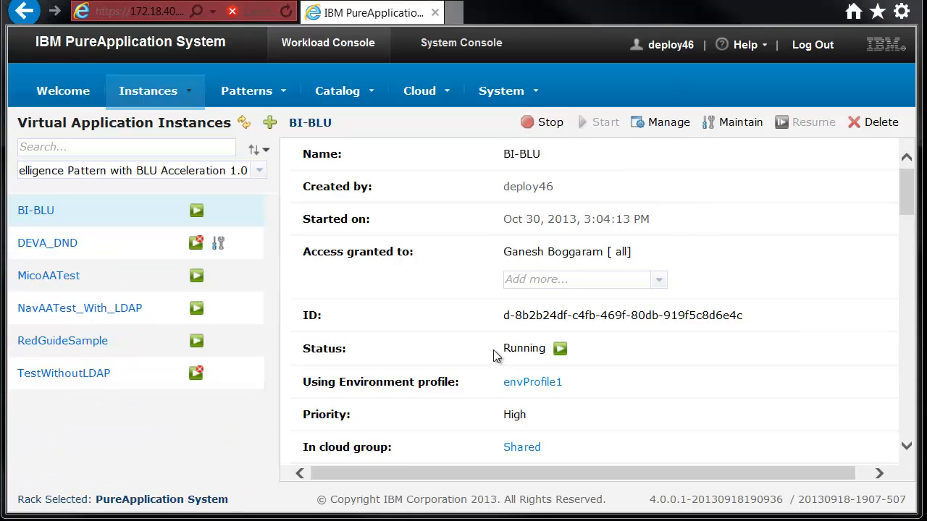
pyautogui.moveTo(770, 302)
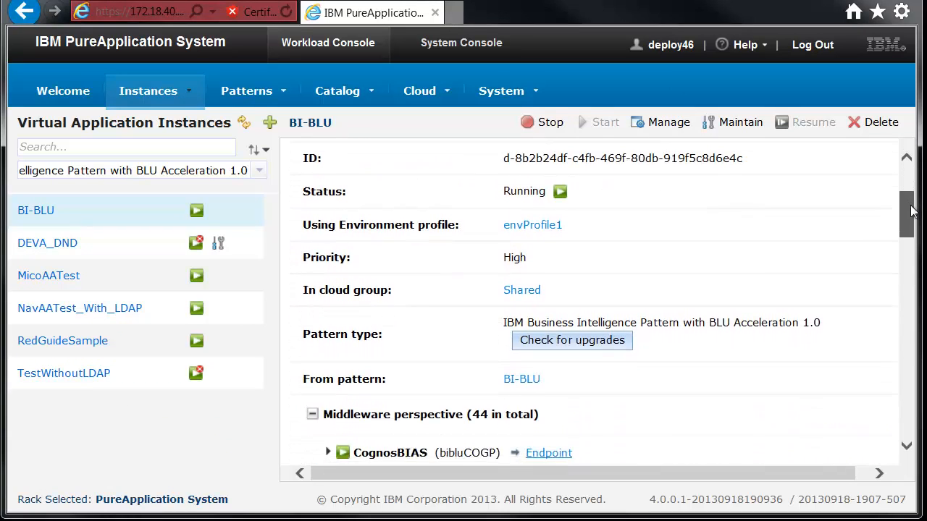
# Step: Scroll to the Middleware perspective listing 44 components, including CognosBIAS, CognosBICM1 and DB2
pyautogui.scroll(-3)
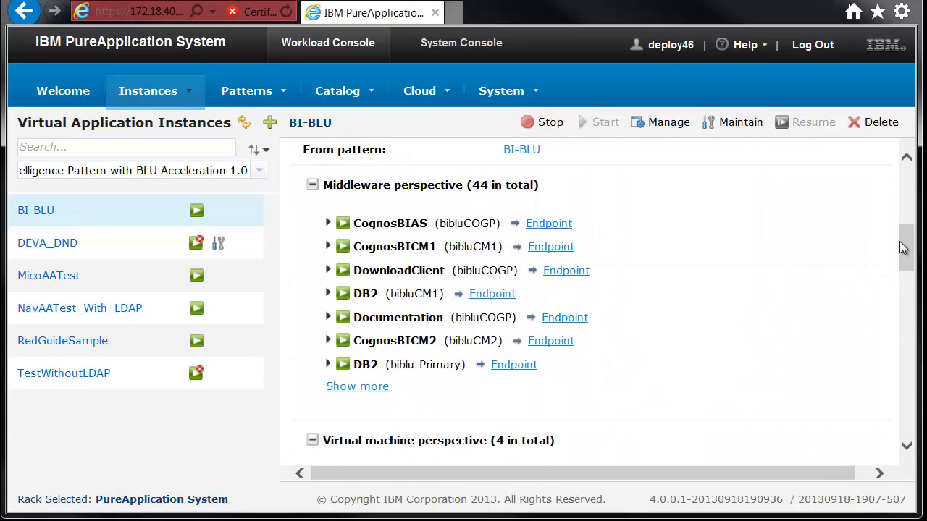
pyautogui.moveTo(583, 230)
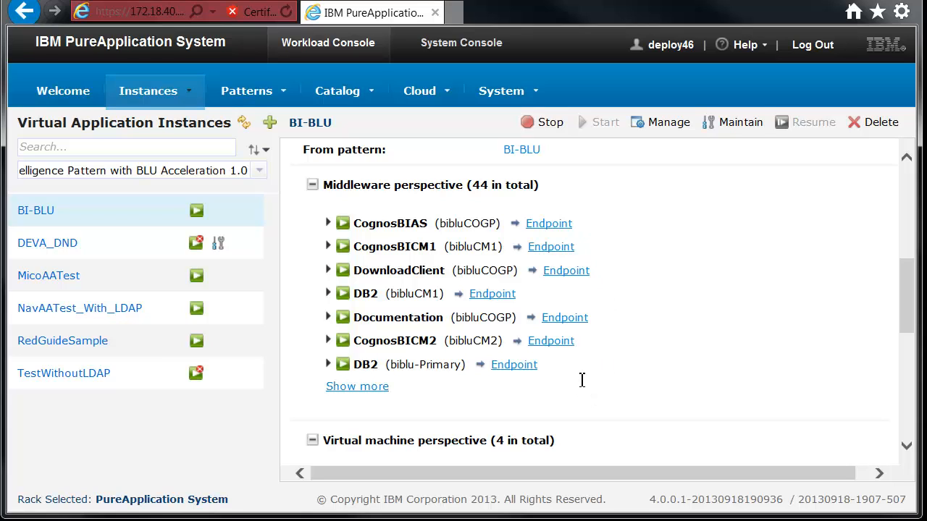
pyautogui.moveTo(569, 353)
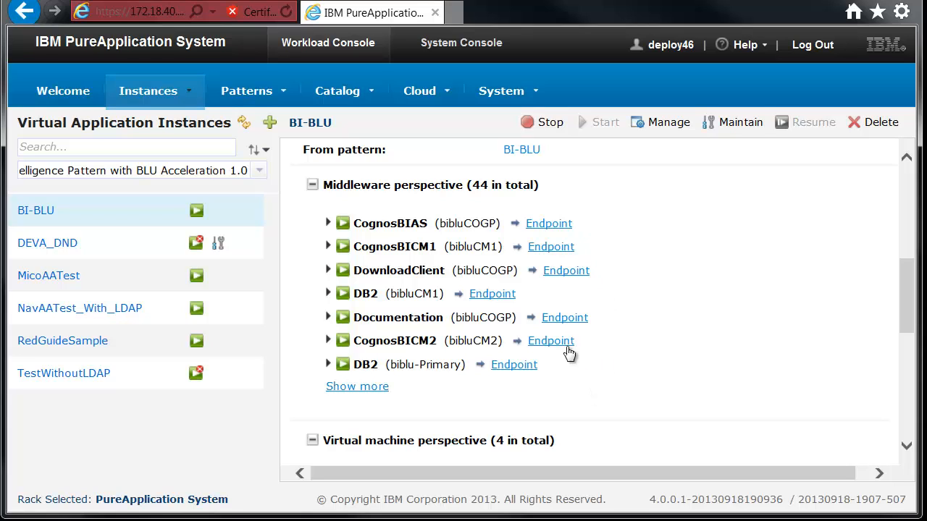
pyautogui.moveTo(547, 226)
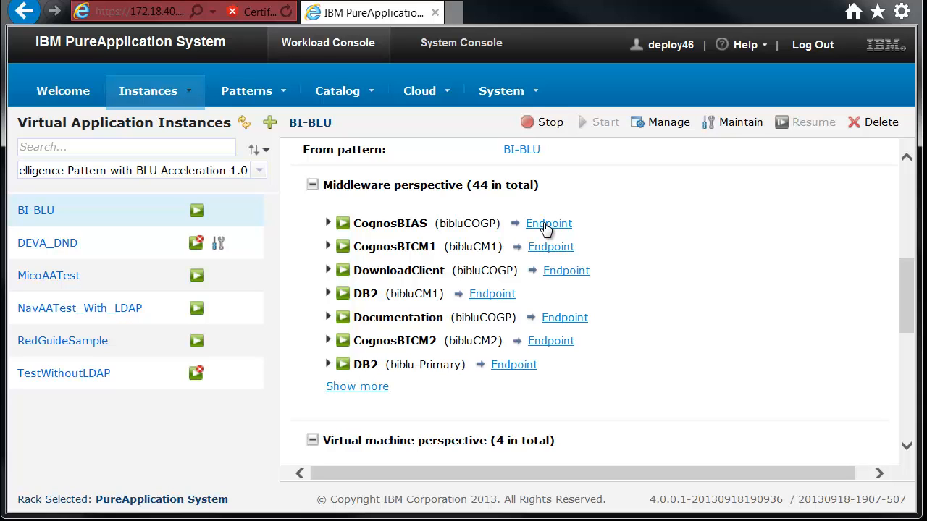
pyautogui.click(548, 223)
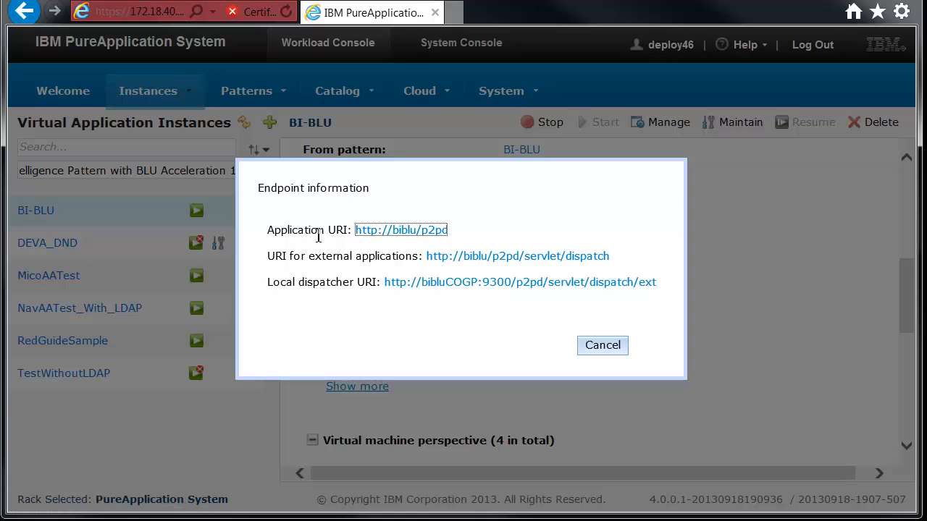
pyautogui.moveTo(333, 239)
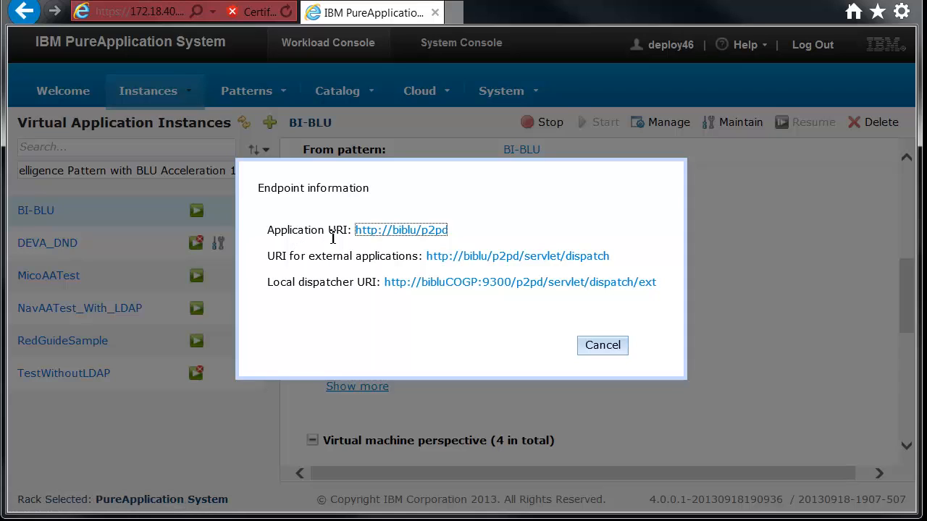
pyautogui.moveTo(396, 237)
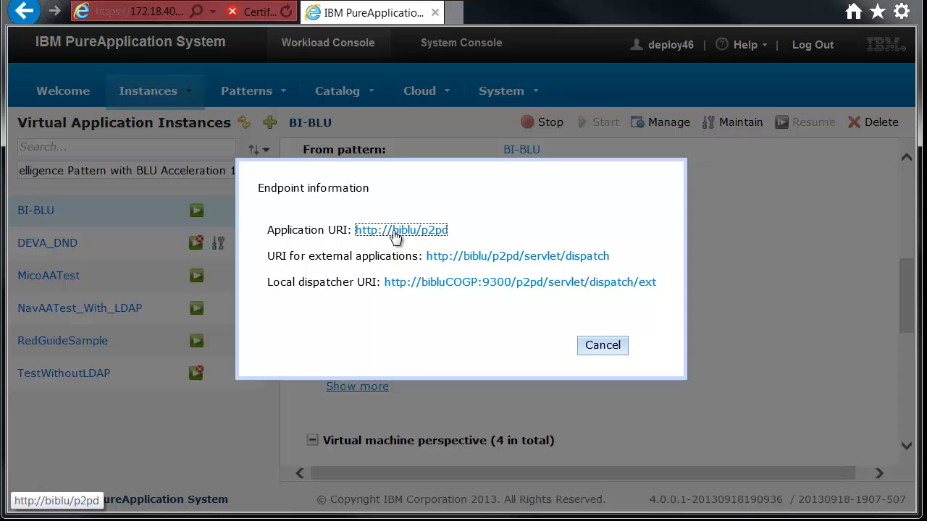
pyautogui.moveTo(380, 251)
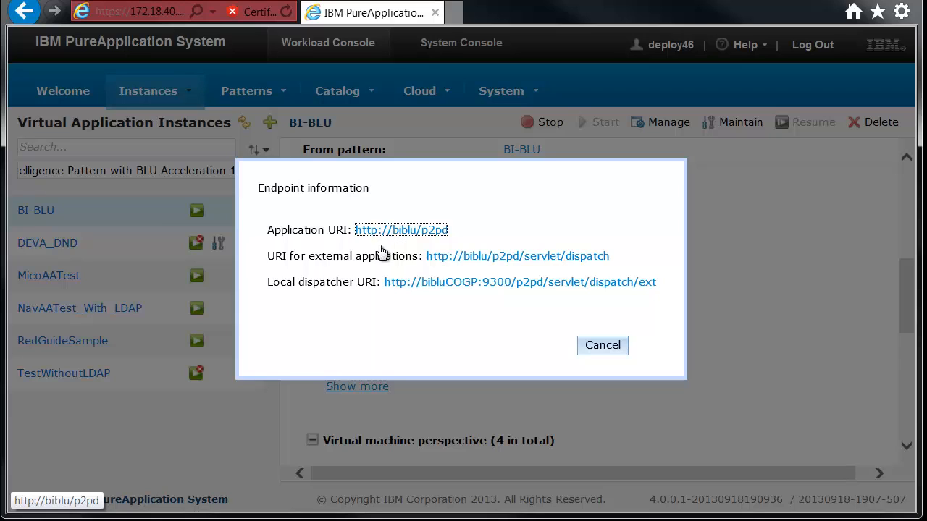
pyautogui.moveTo(575, 348)
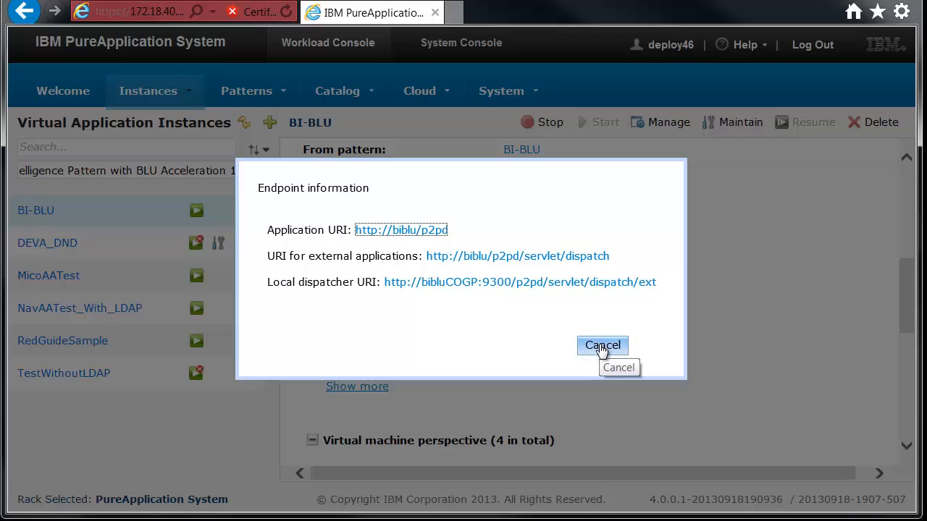
pyautogui.click(602, 346)
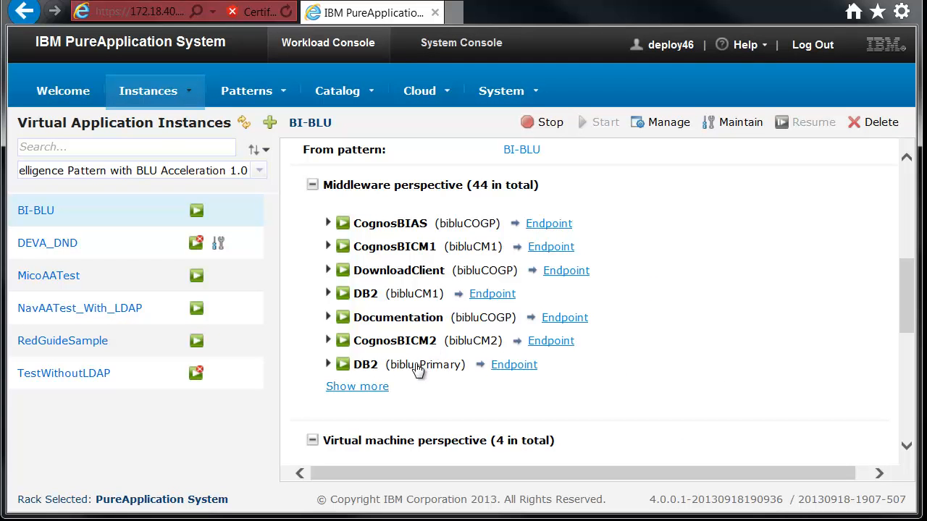
pyautogui.moveTo(508, 365)
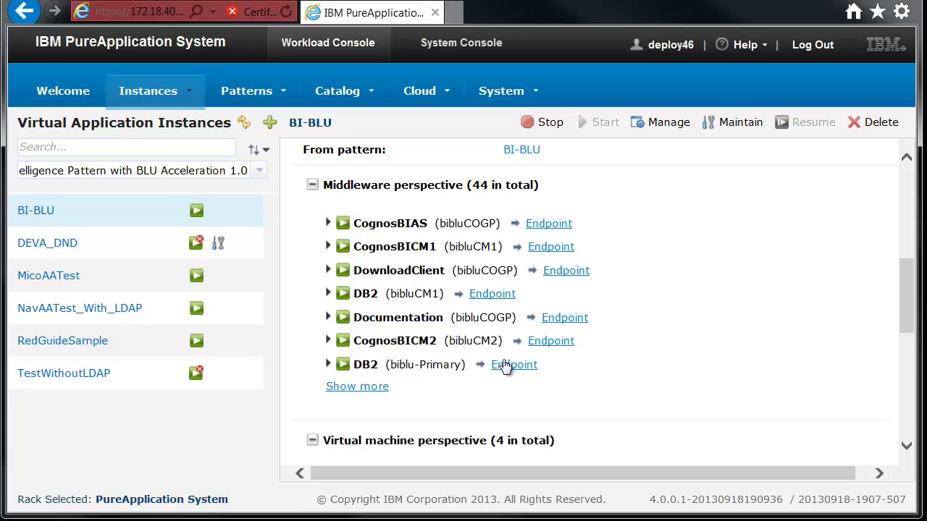
pyautogui.moveTo(510, 369)
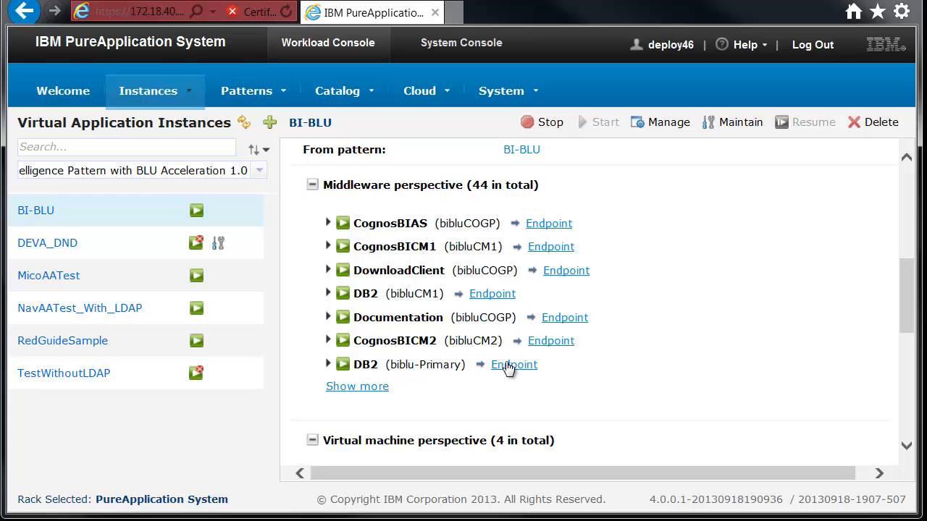
# Step: Show the biblu-Primary DB2 endpoints, listing AppUser and AppDBA JDBC URLs for DATA
pyautogui.click(514, 364)
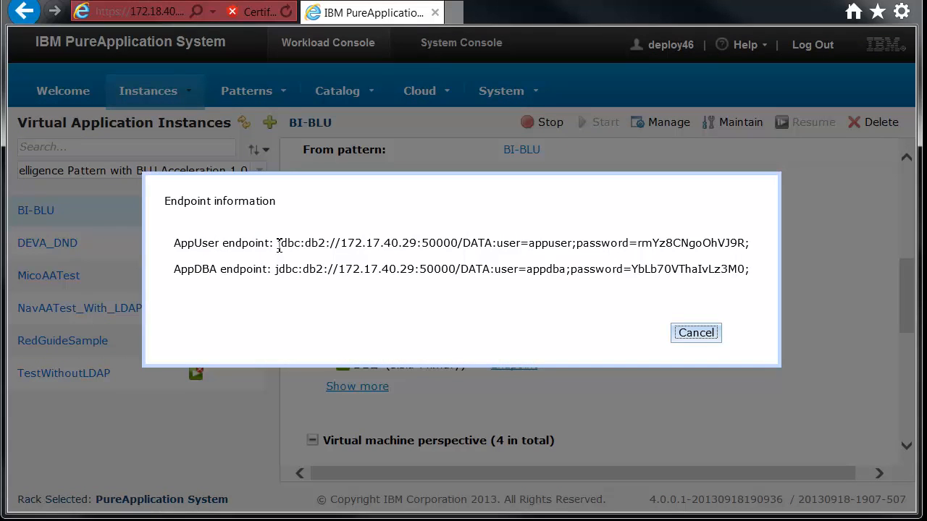
pyautogui.moveTo(335, 233)
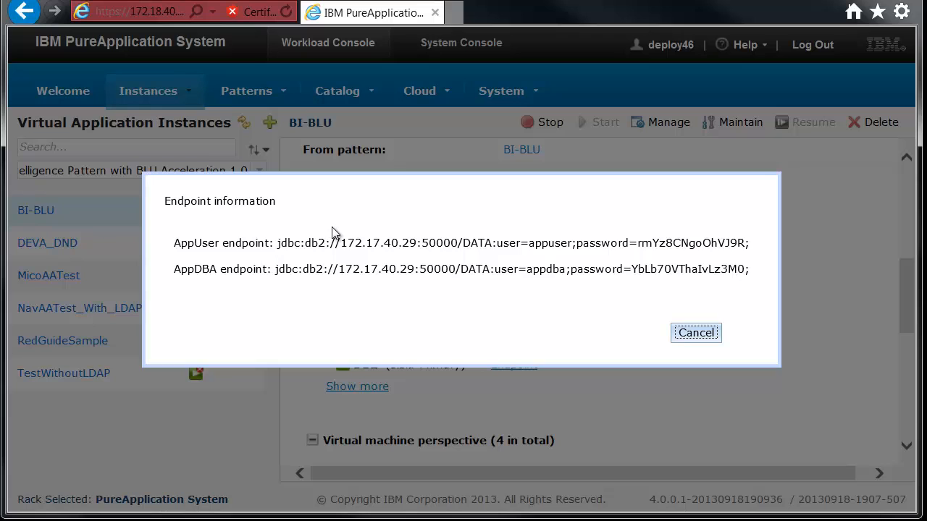
pyautogui.moveTo(663, 327)
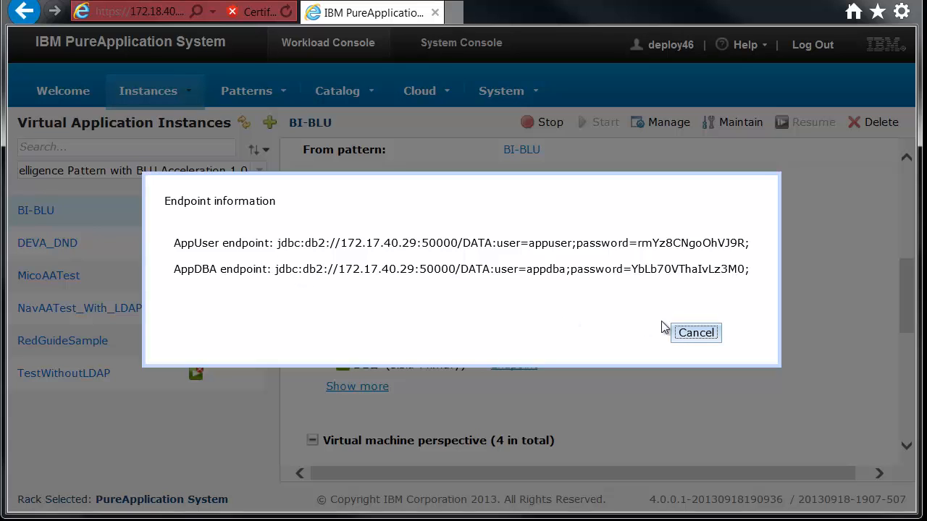
pyautogui.moveTo(697, 333)
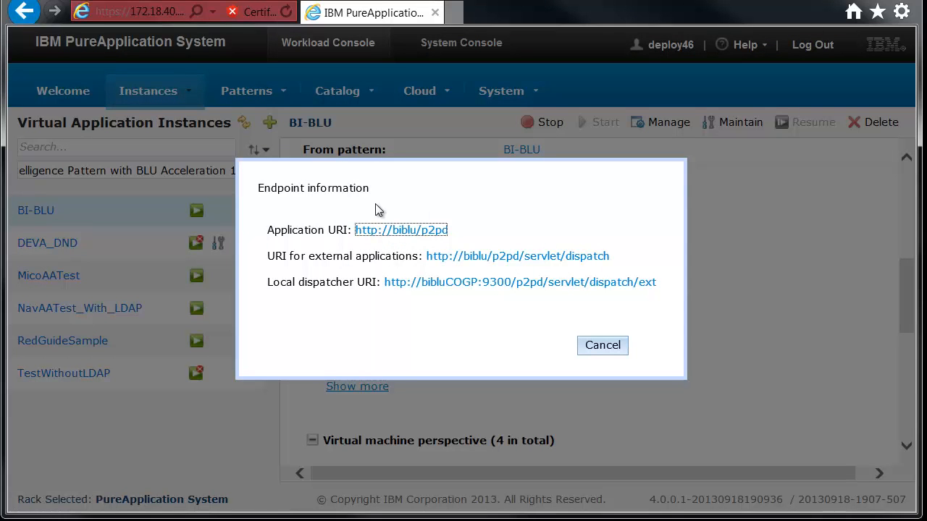
pyautogui.moveTo(592, 289)
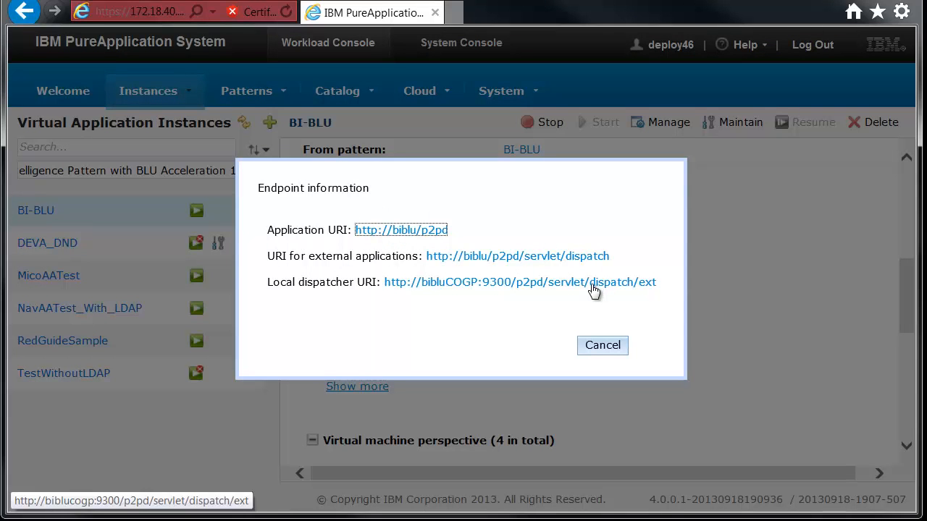
pyautogui.moveTo(377, 341)
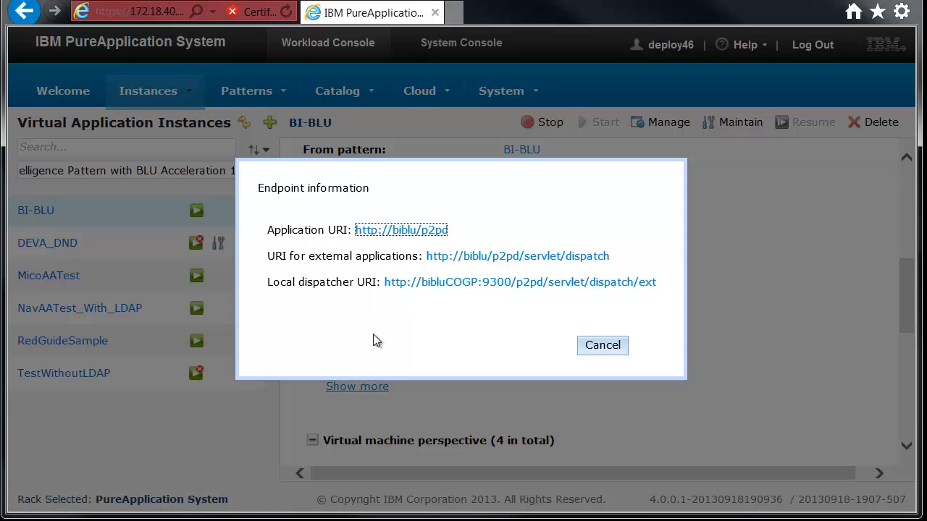
pyautogui.moveTo(405, 328)
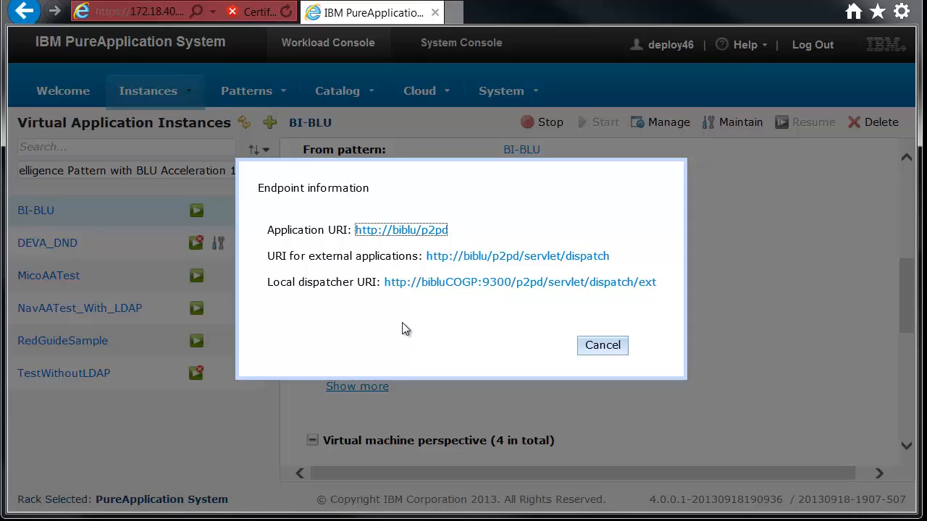
pyautogui.moveTo(602, 350)
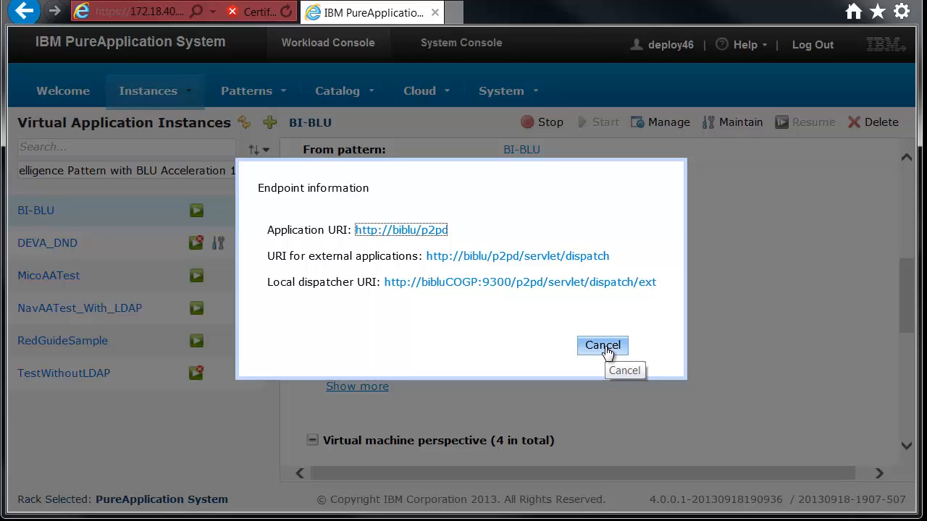
# Step: Dismiss the endpoint dialog and scroll to BI-BLU's four running virtual machines
pyautogui.click(602, 345)
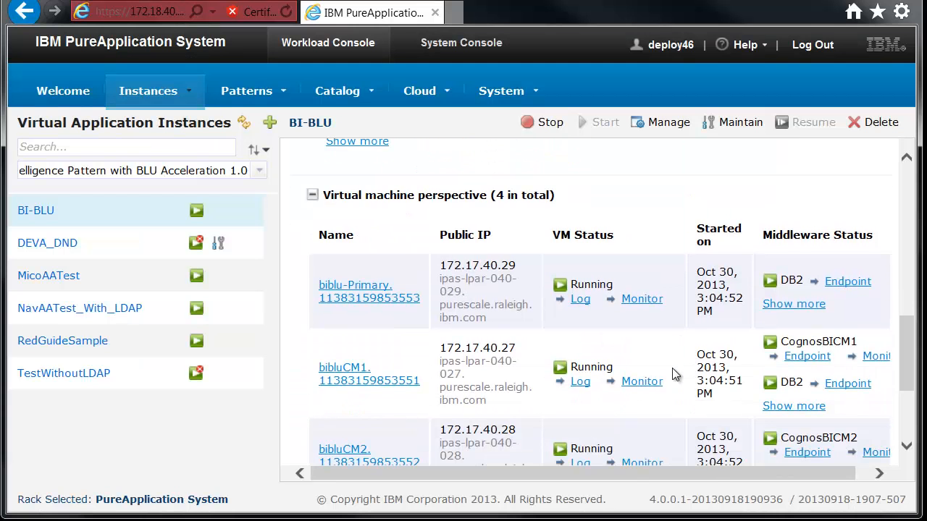
pyautogui.scroll(-3)
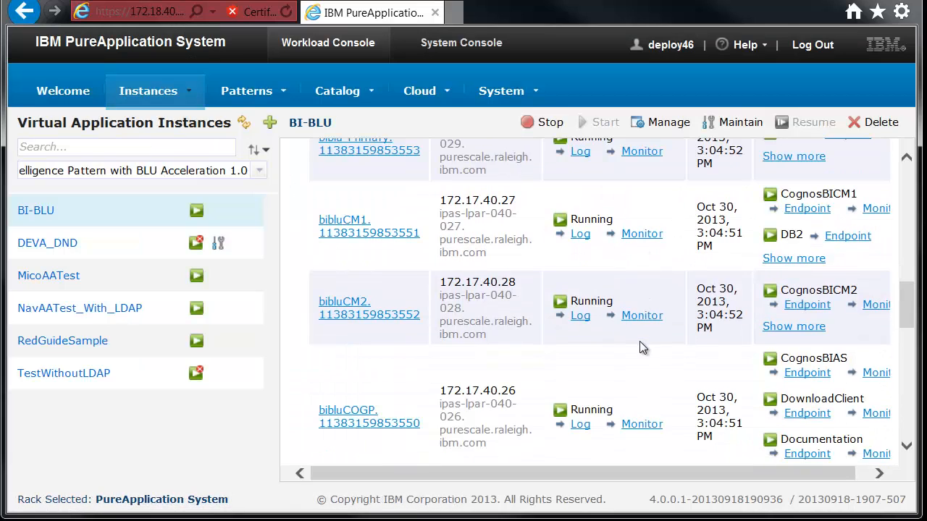
pyautogui.moveTo(599, 375)
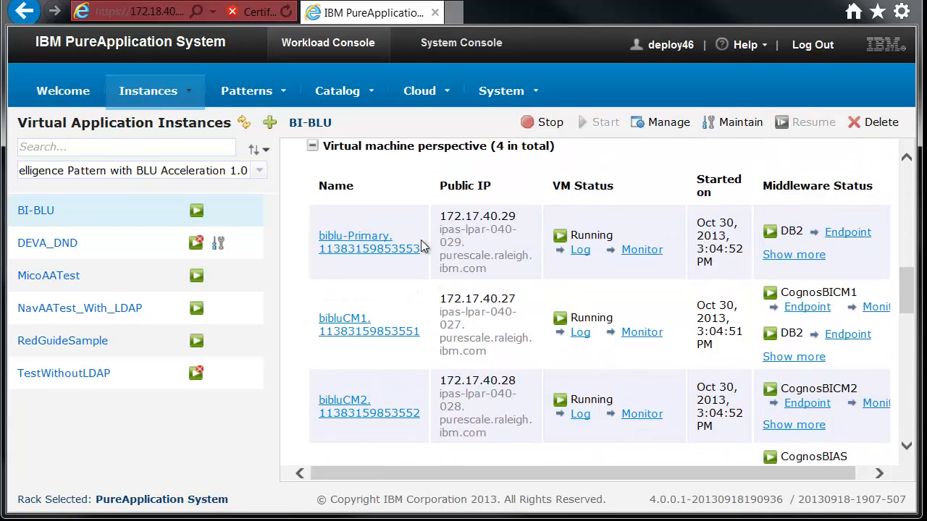
pyautogui.moveTo(645, 259)
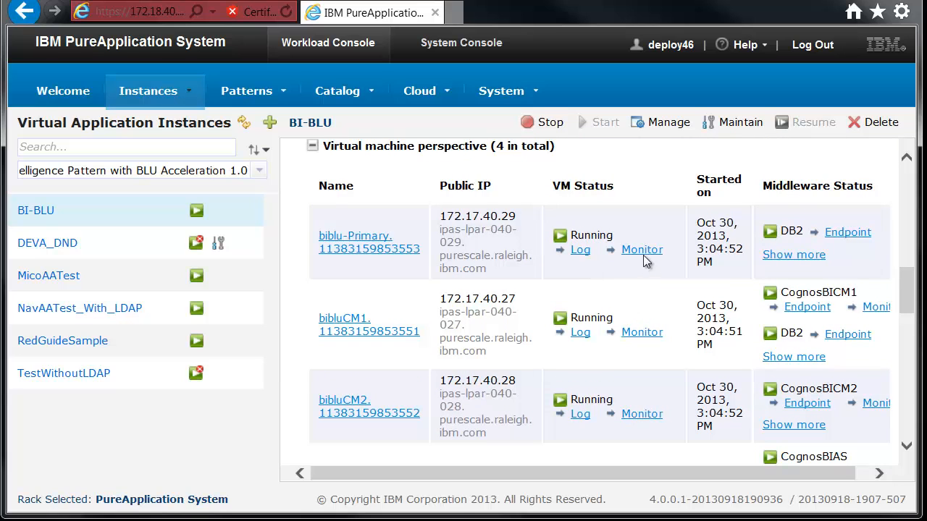
# Step: Monitor the biblu-Primary VM and browse its memory, processor and network charts
pyautogui.click(641, 249)
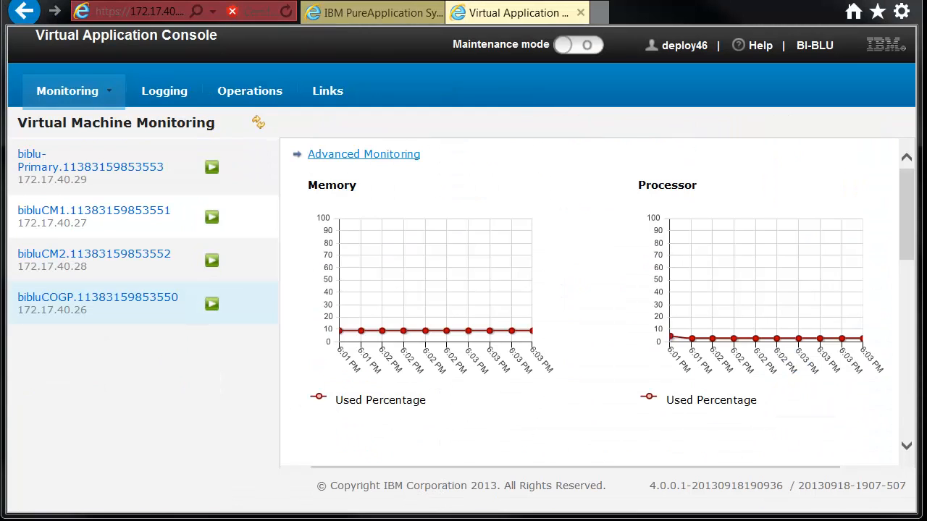
pyautogui.moveTo(629, 287)
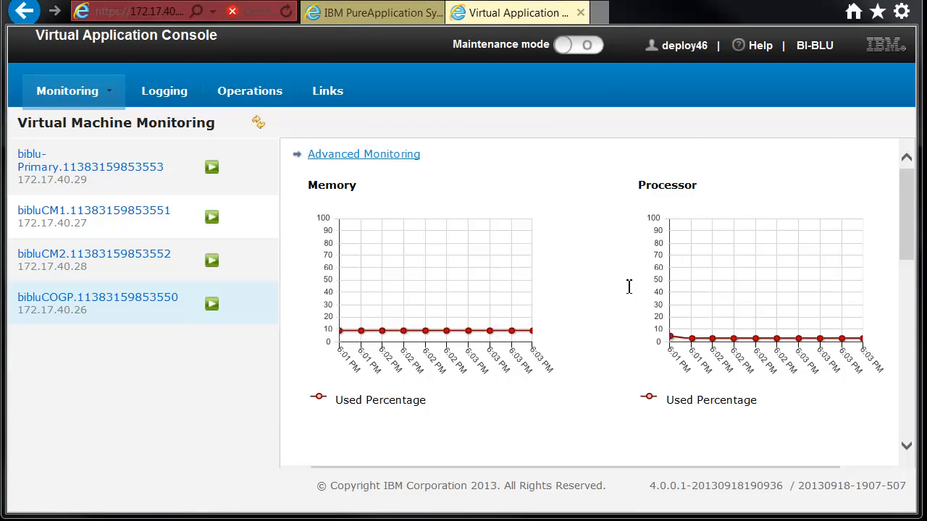
pyautogui.scroll(-3)
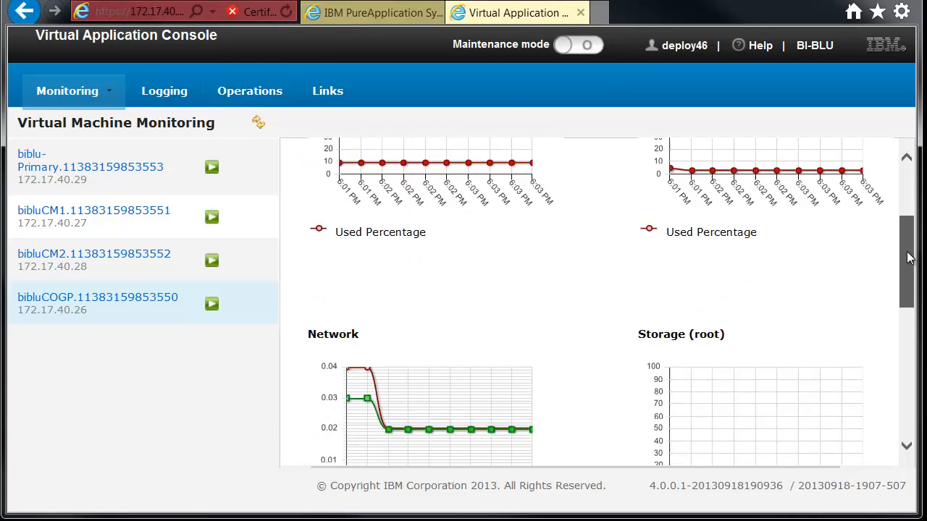
pyautogui.scroll(-3)
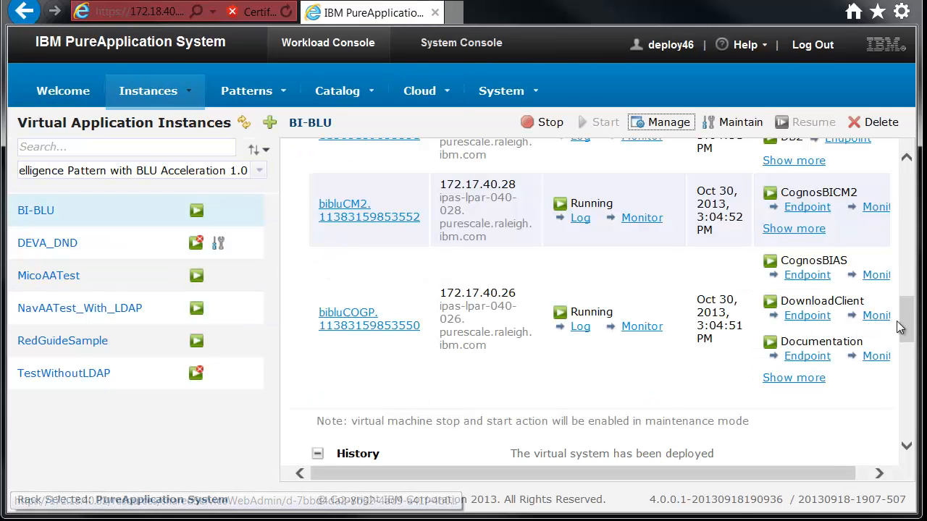
# Step: Scroll the BI-BLU instance page to confirm status Running, created by deploy46, High priority
pyautogui.scroll(-3)
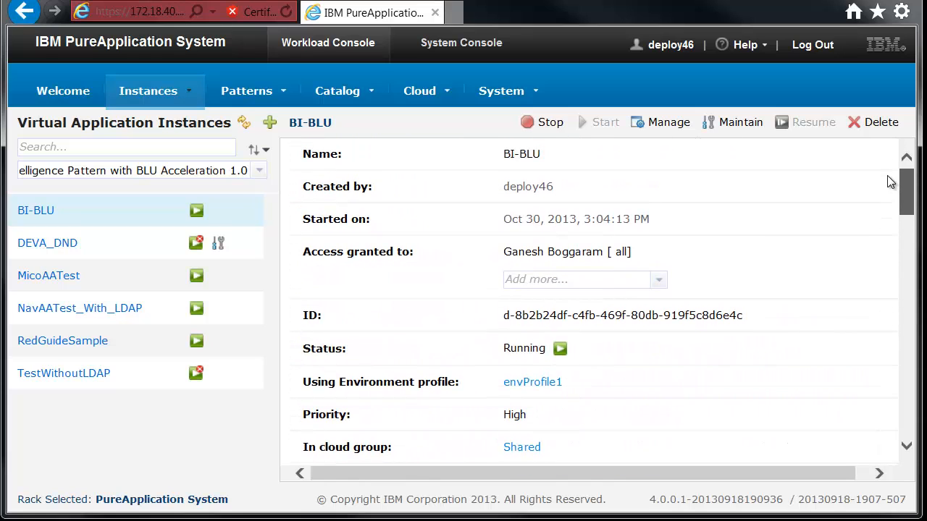
pyautogui.moveTo(731, 228)
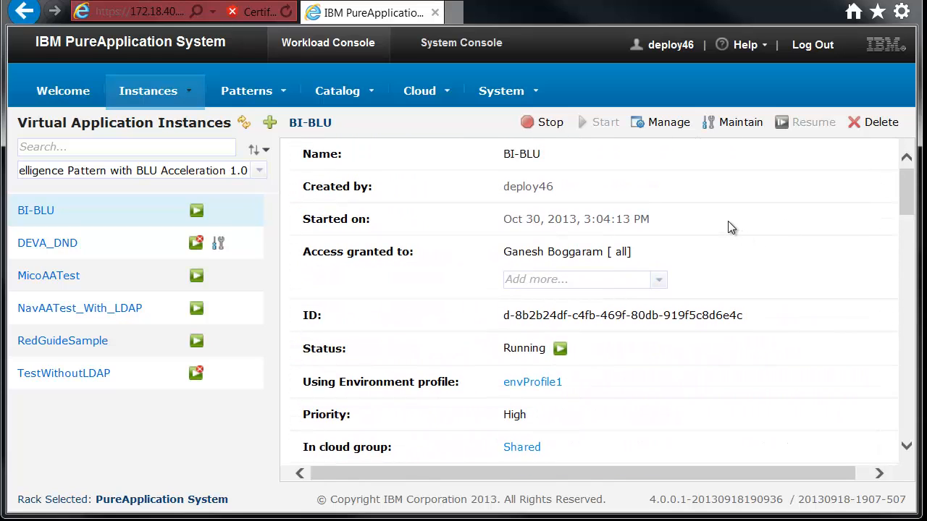
pyautogui.moveTo(727, 227)
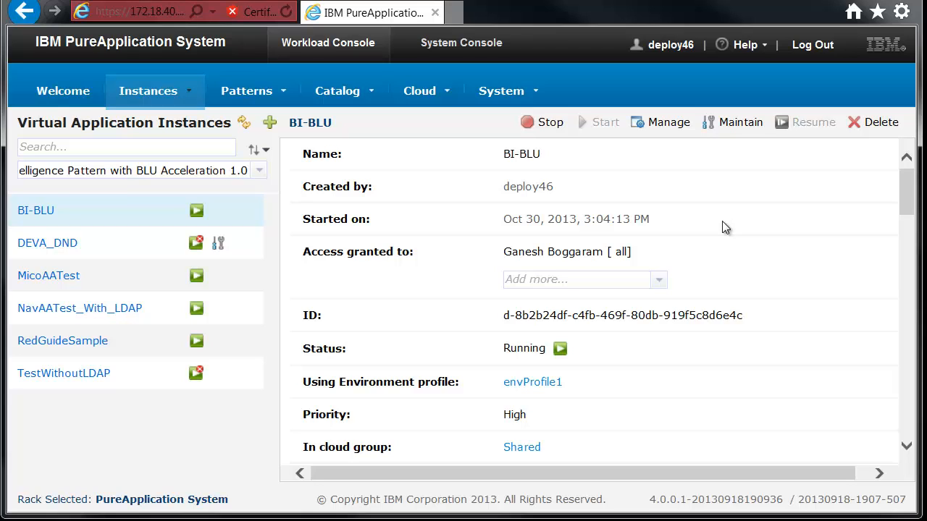
pyautogui.moveTo(719, 223)
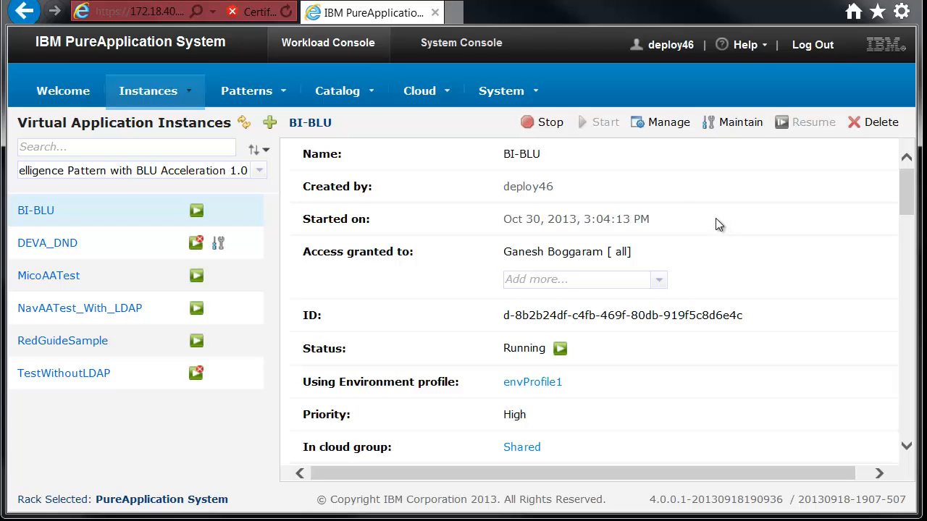
pyautogui.moveTo(680, 209)
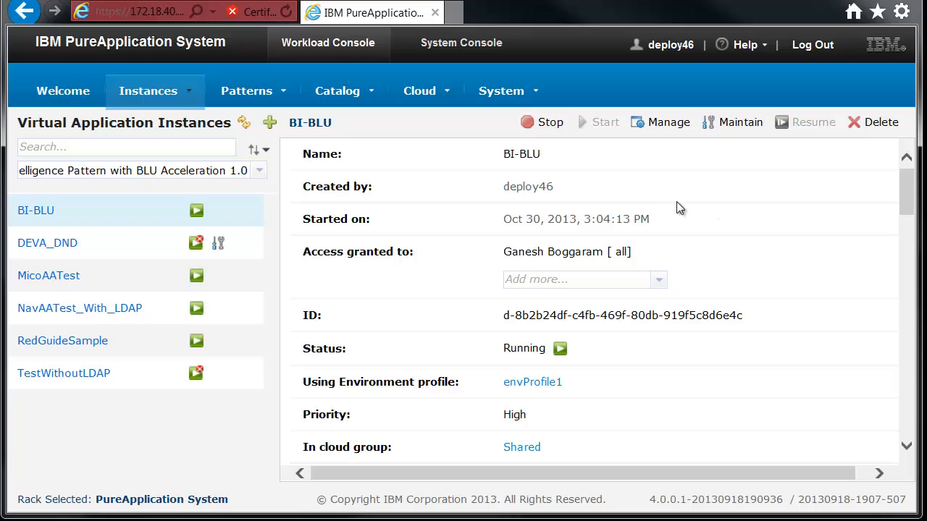